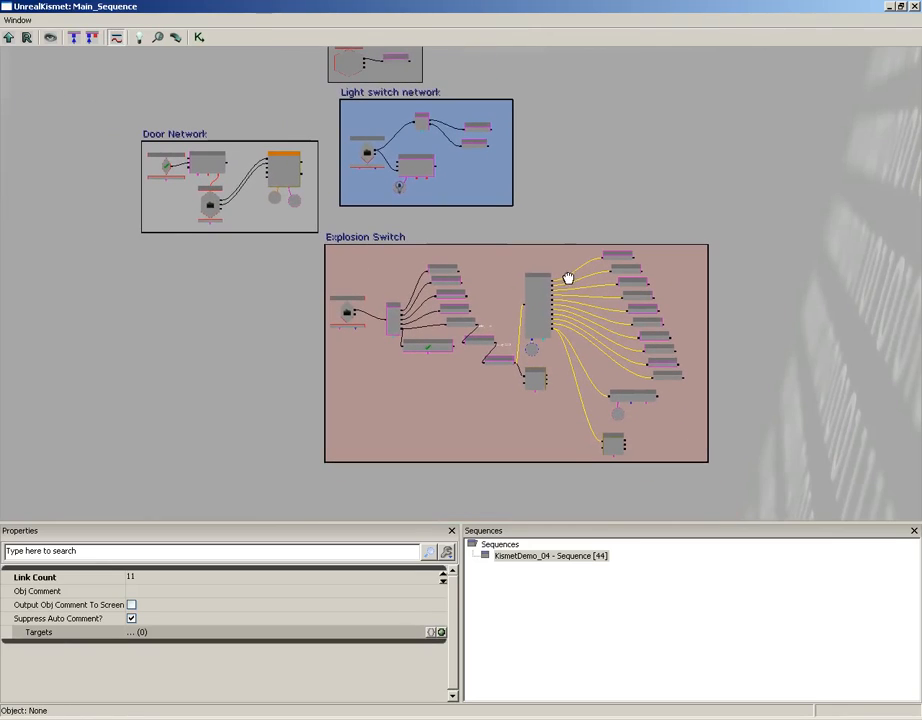
Step: Select the Initial level conditions network and start Create New Sequence from its context menu
click(572, 204)
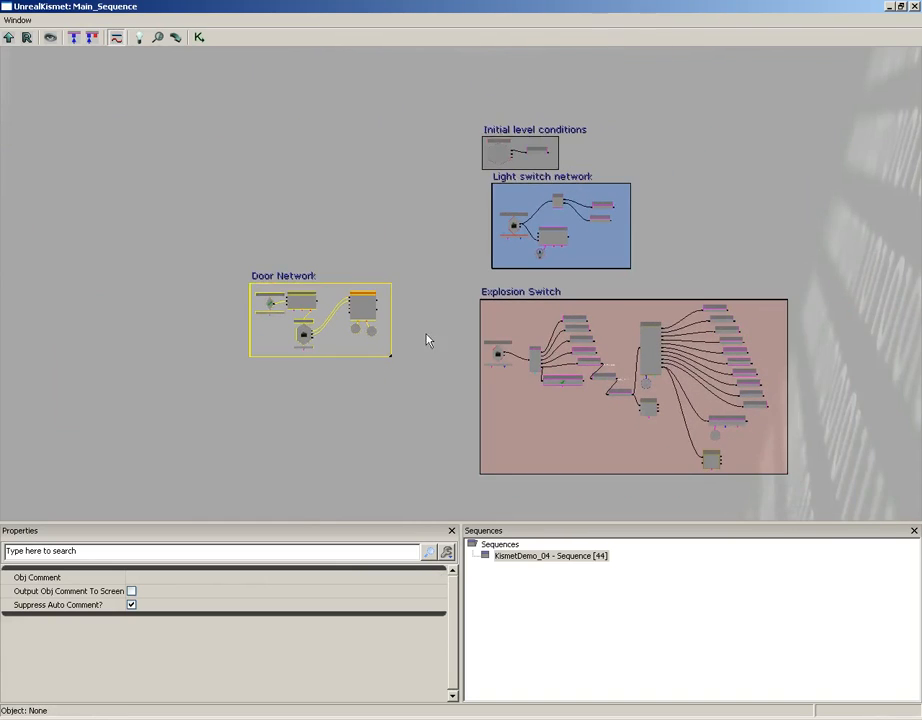
click(520, 154)
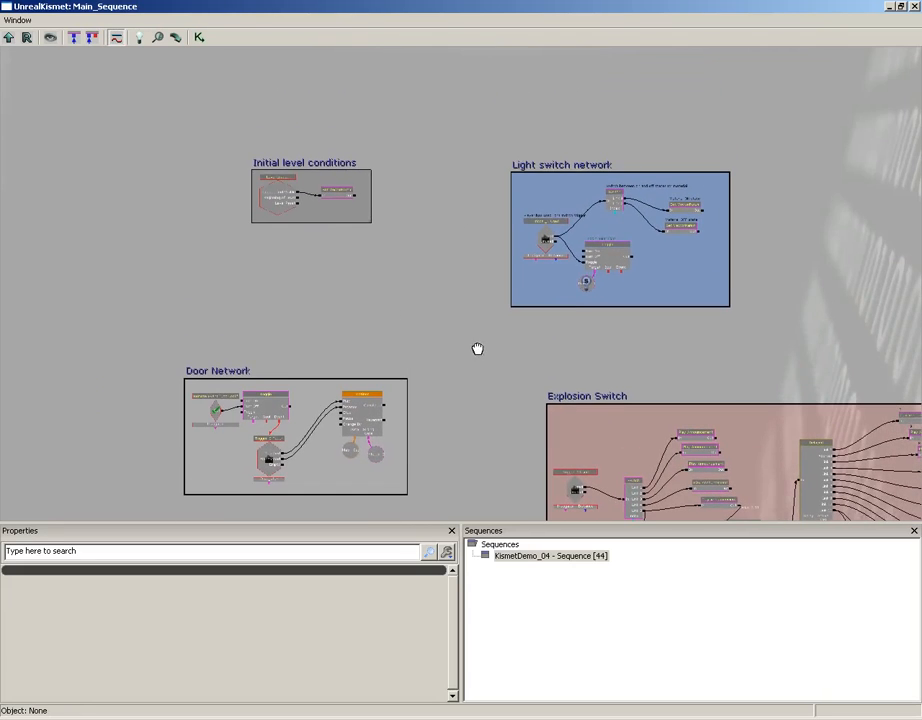
click(310, 196)
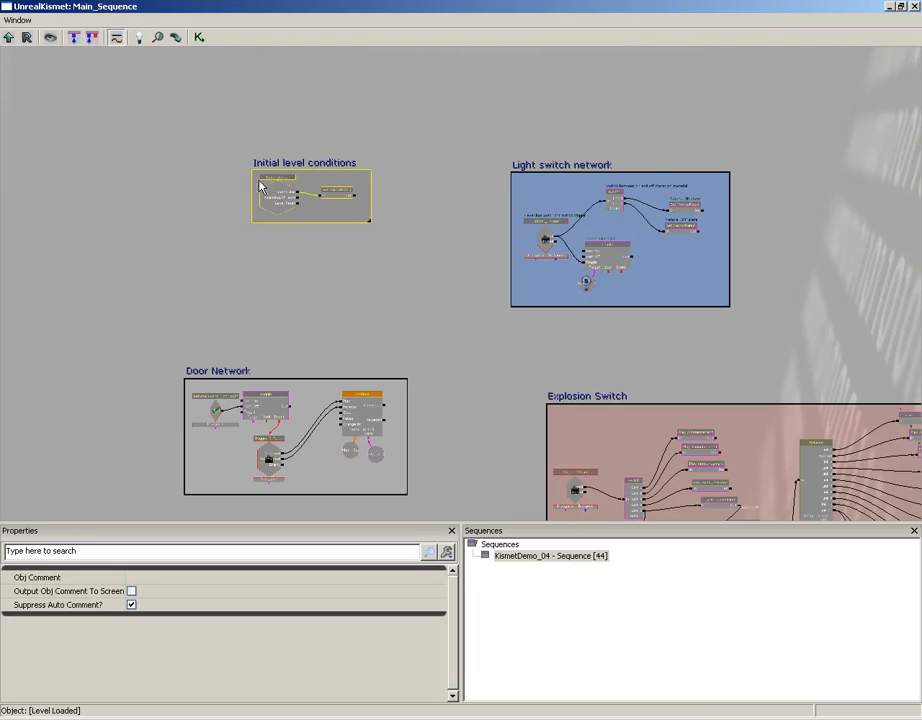
right_click(276, 196)
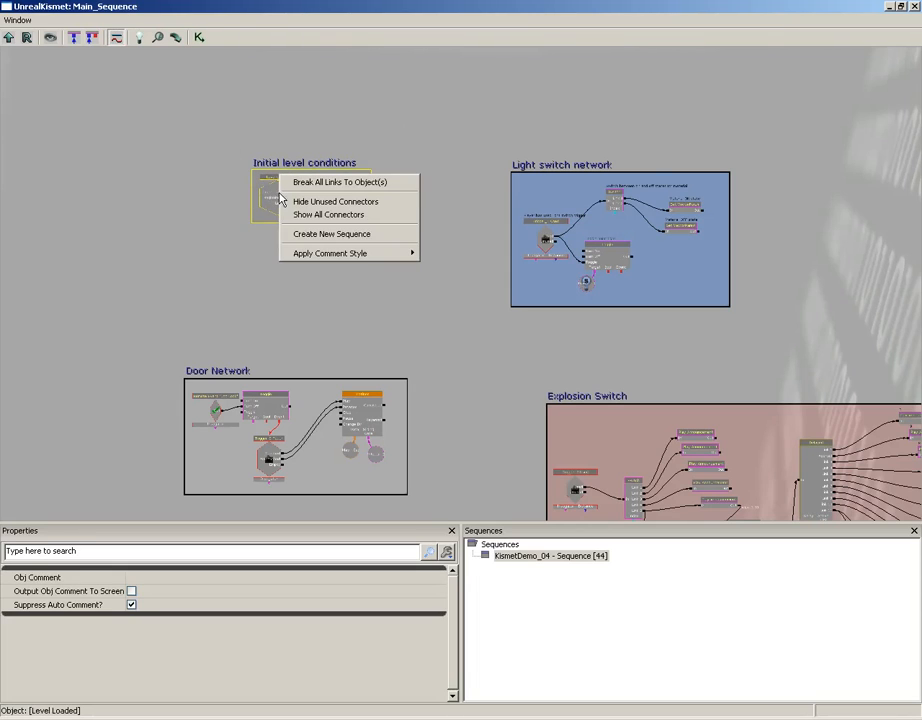
click(332, 232)
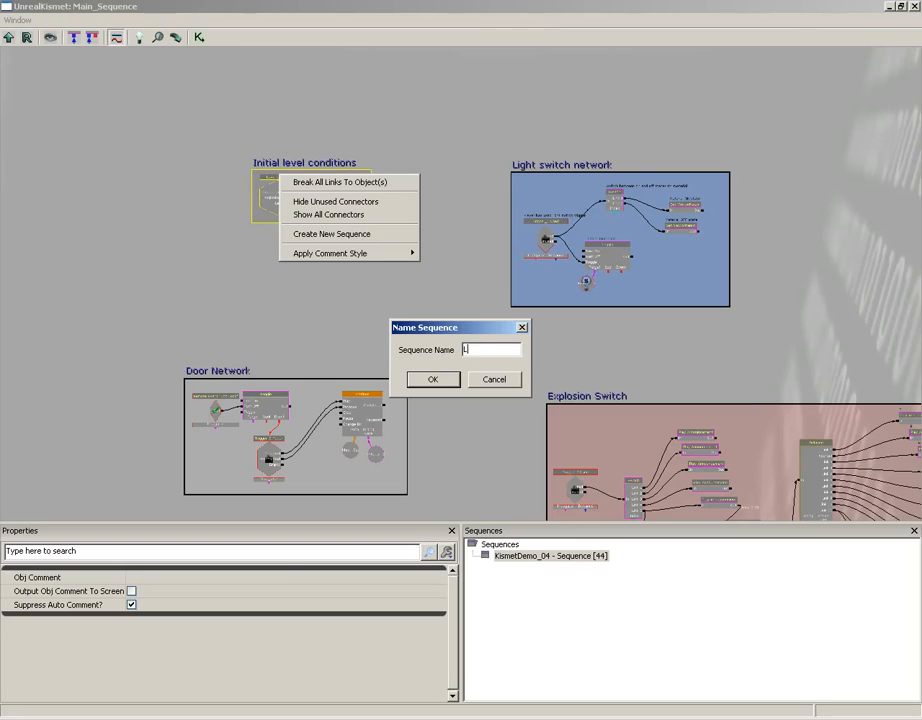
Step: Name the new sub-sequence Initial_Level_Conditions and select the resulting sequence object
text(Level)
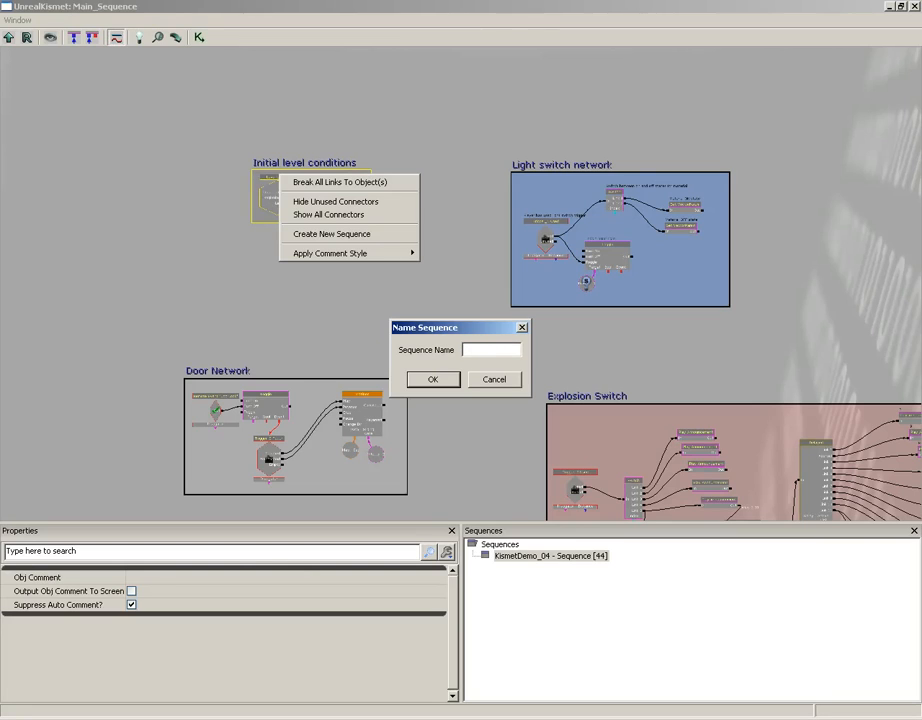
text(Initial)
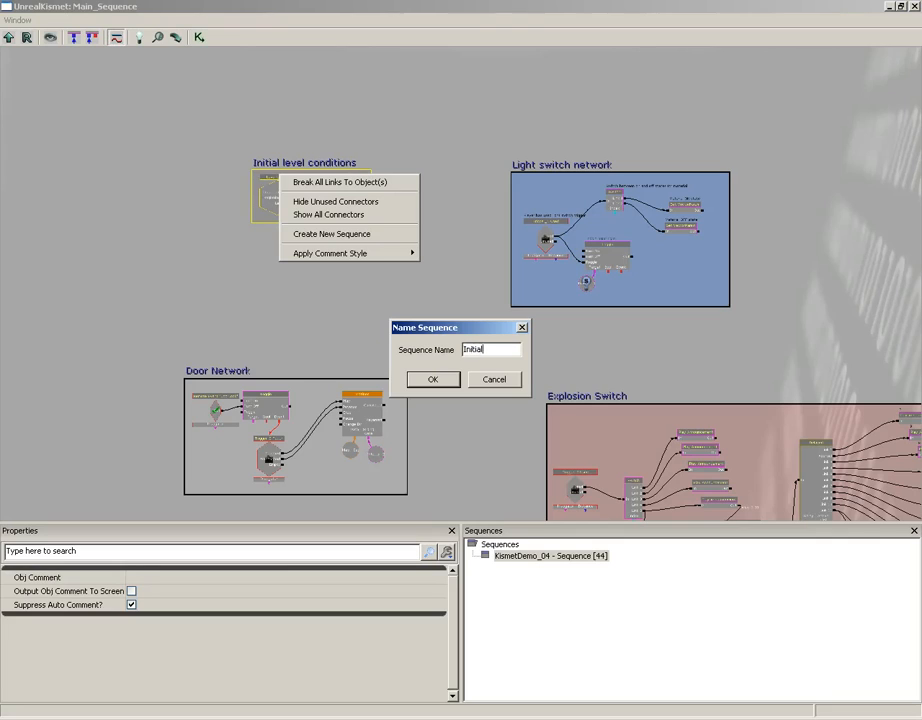
text(_Lev)
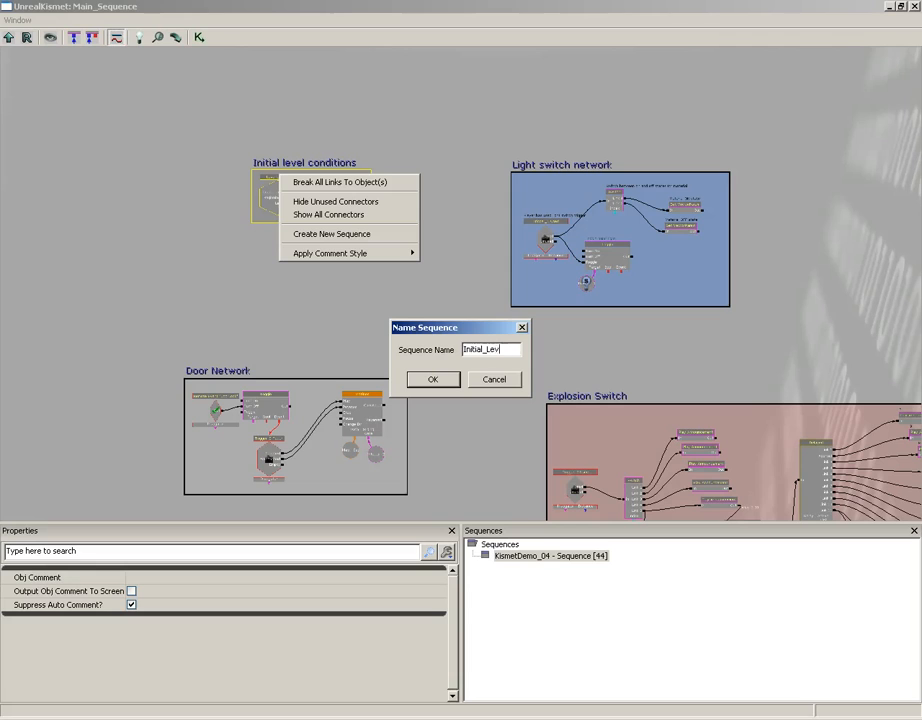
text(Level_Condition)
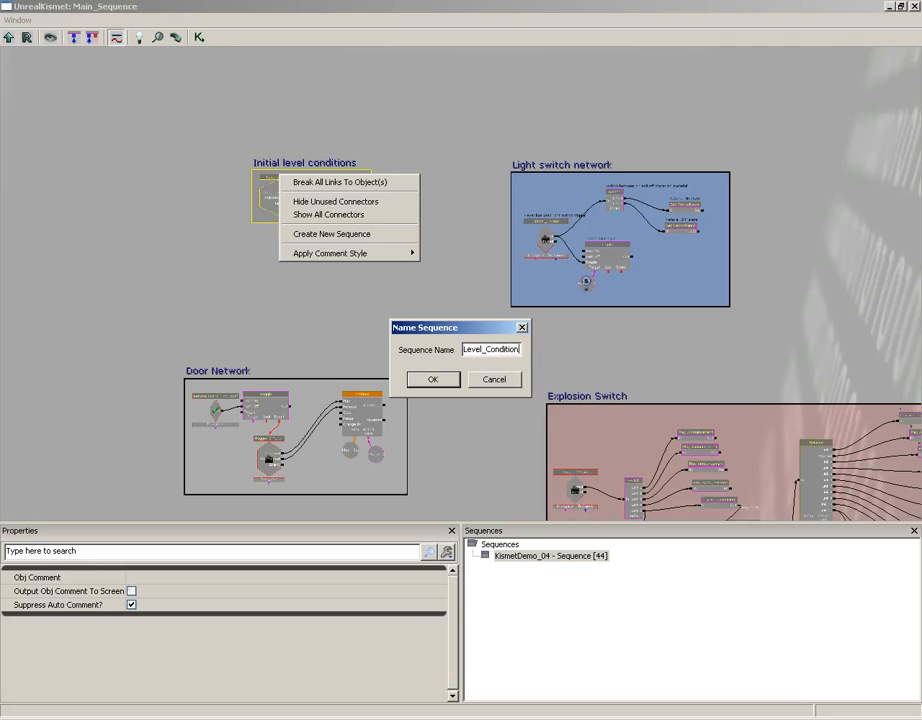
click(432, 380)
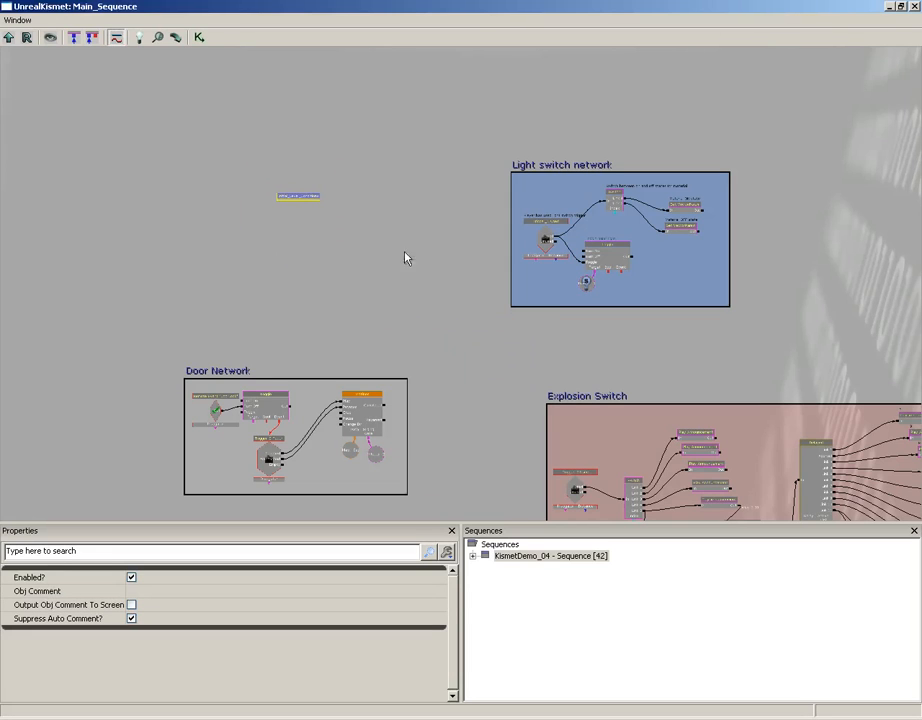
click(298, 196)
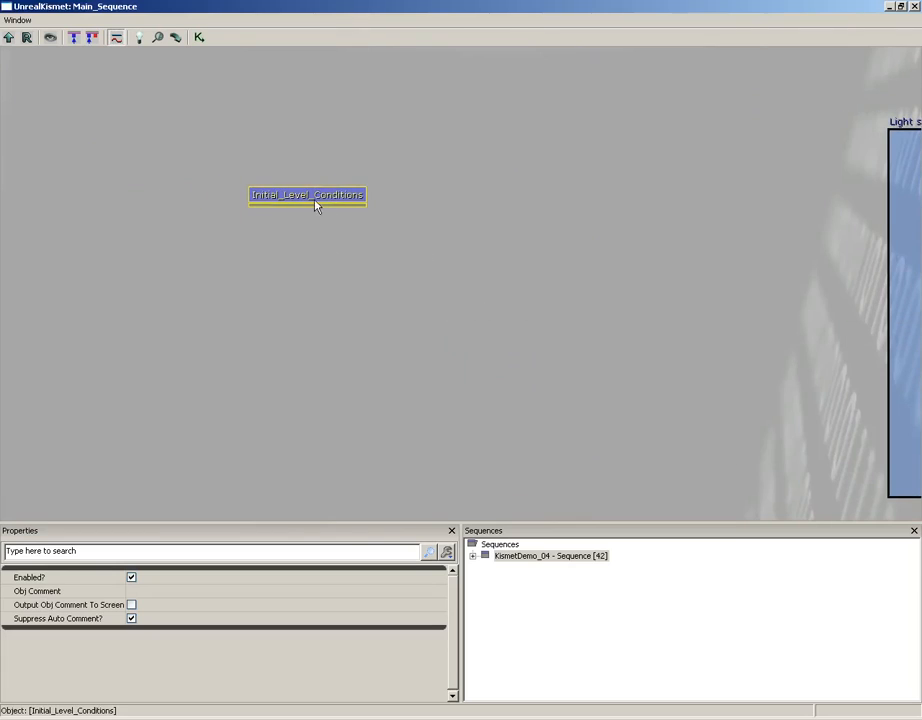
click(506, 246)
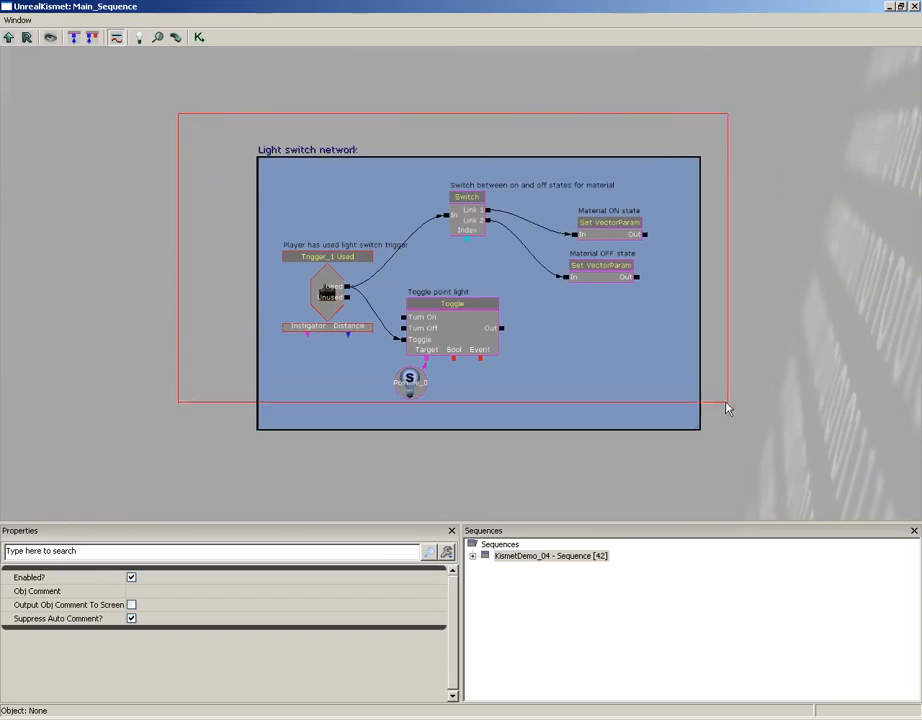
Step: Turn the Light switch nodes into a new sub-sequence named Light_Switch
click(480, 300)
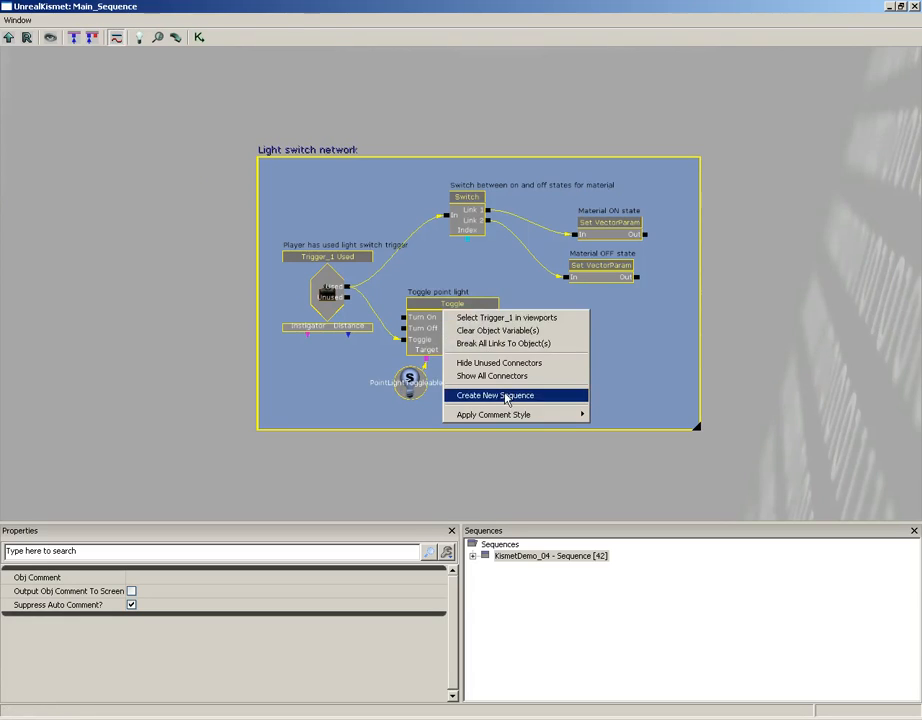
click(494, 396)
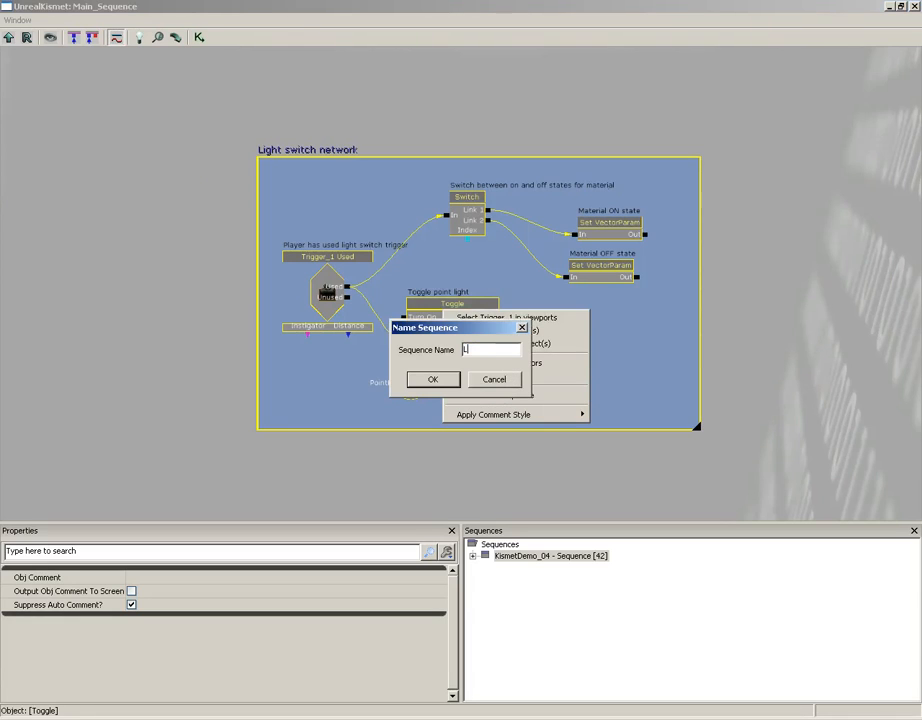
text(Light_Swit)
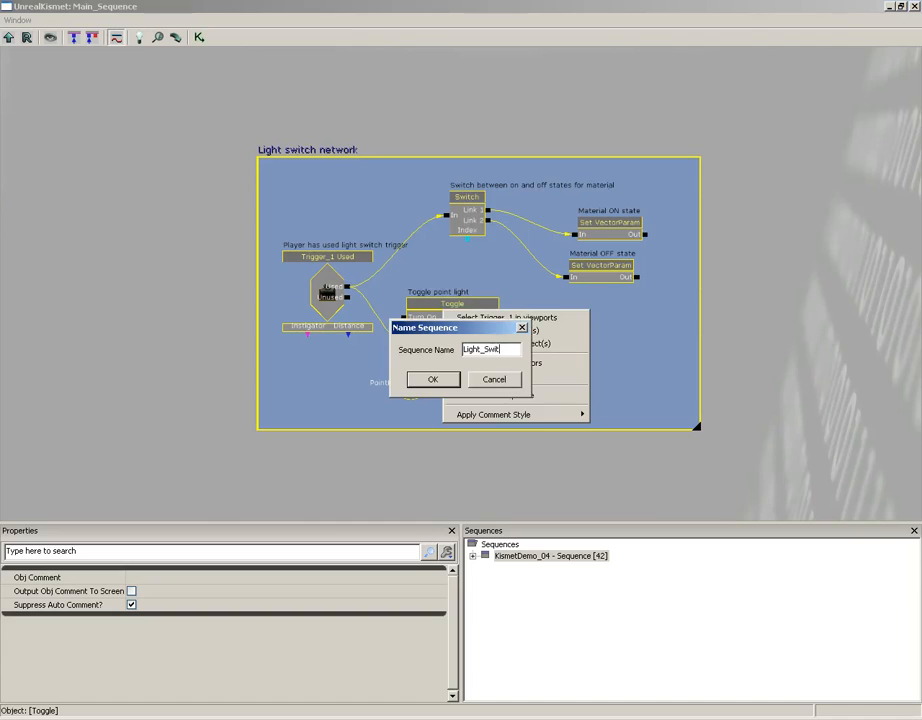
click(432, 380)
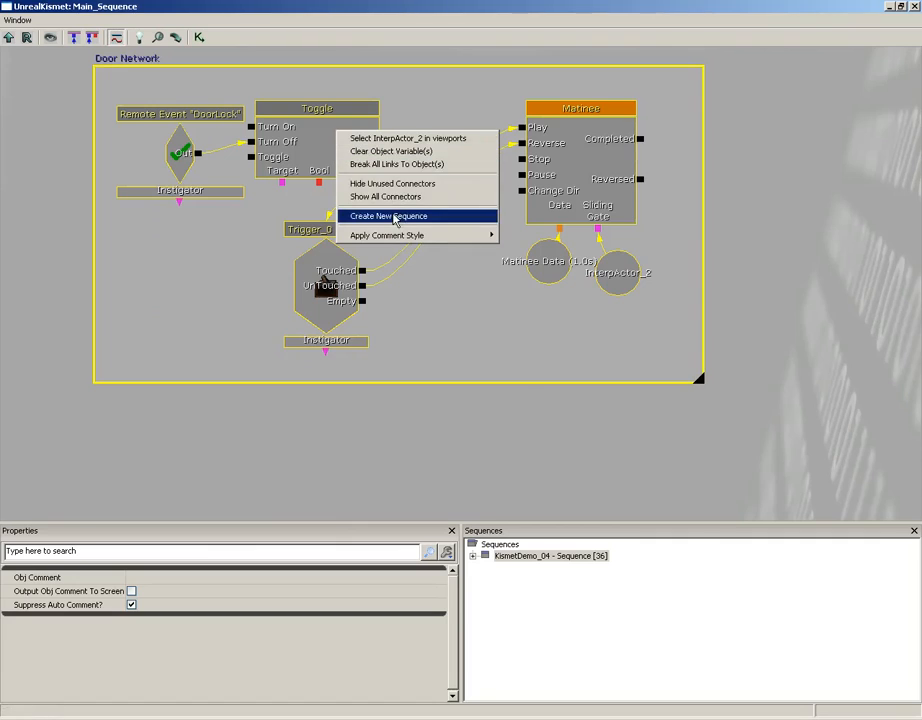
Step: Turn the Door Network nodes into a new sub-sequence named Door
click(388, 216)
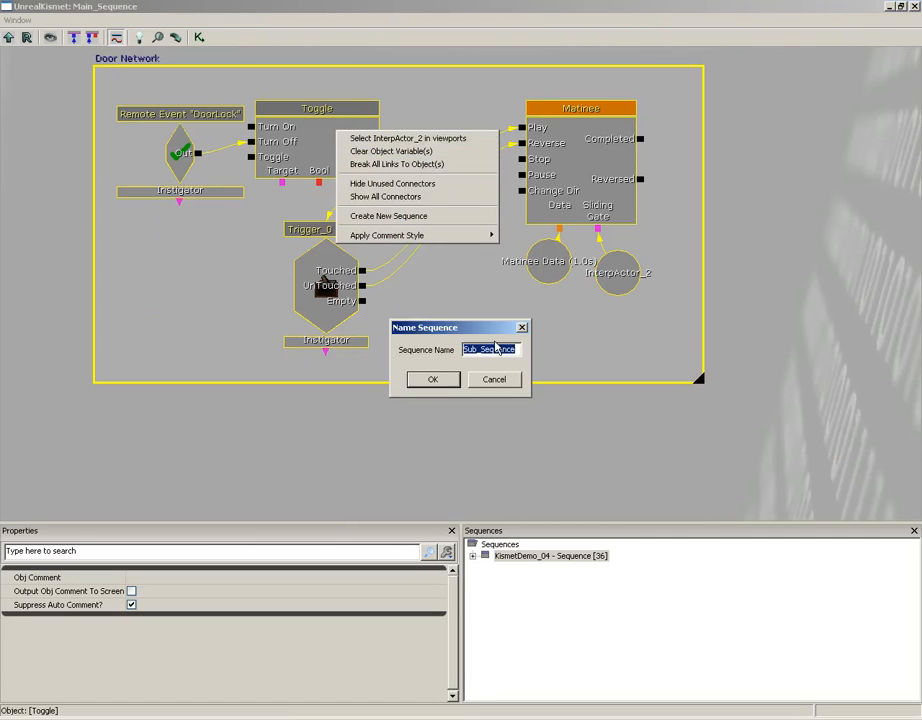
text(Door)
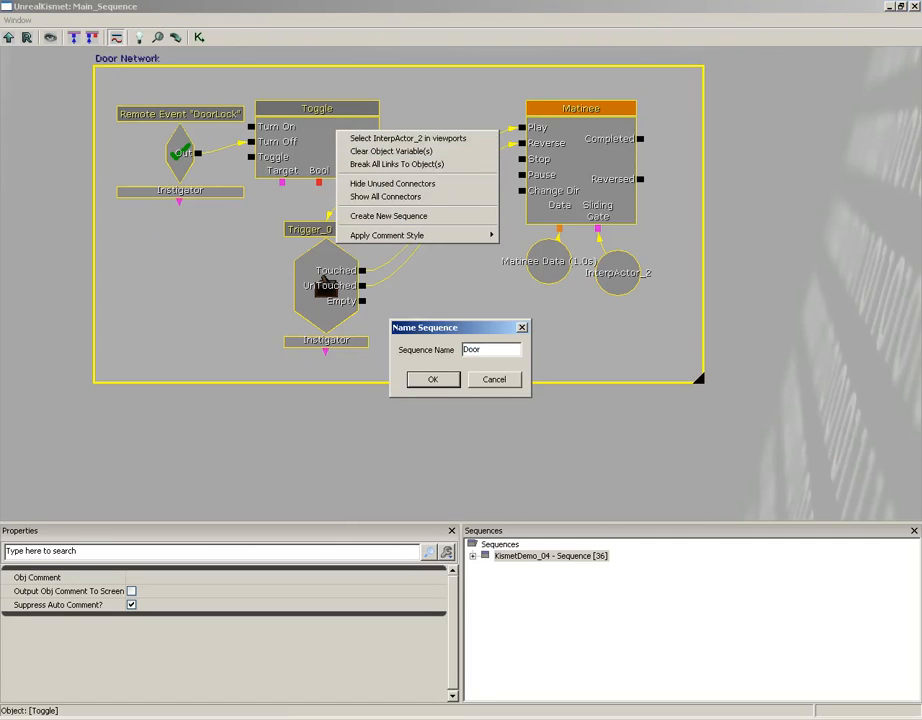
click(432, 380)
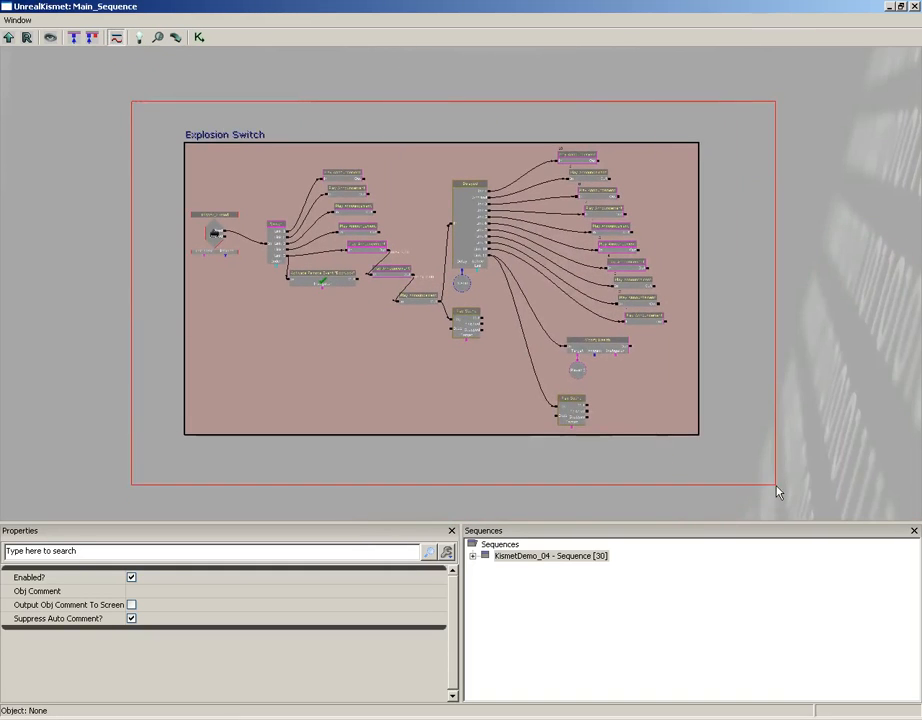
Step: Turn the Explosion Switch nodes into a new sub-sequence named Explosion_Switch
click(362, 250)
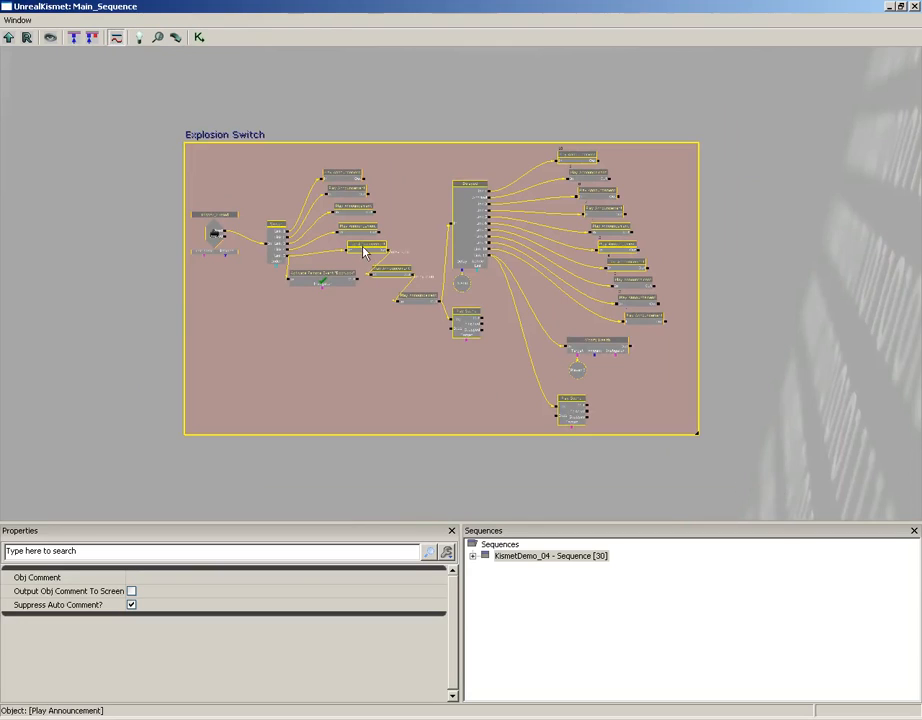
right_click(364, 252)
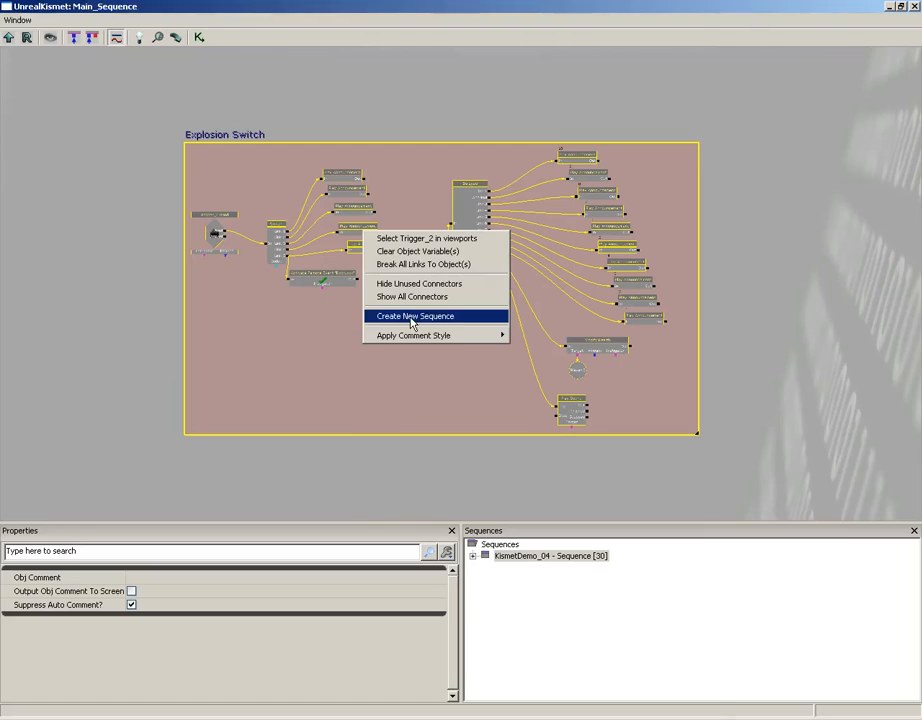
click(414, 316)
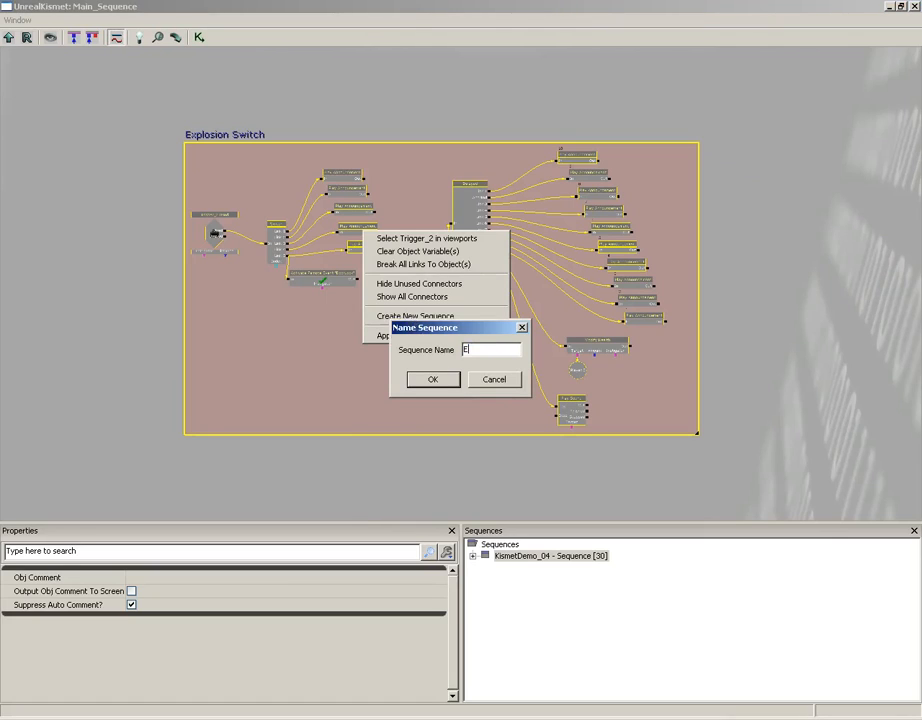
text(xplosion_)
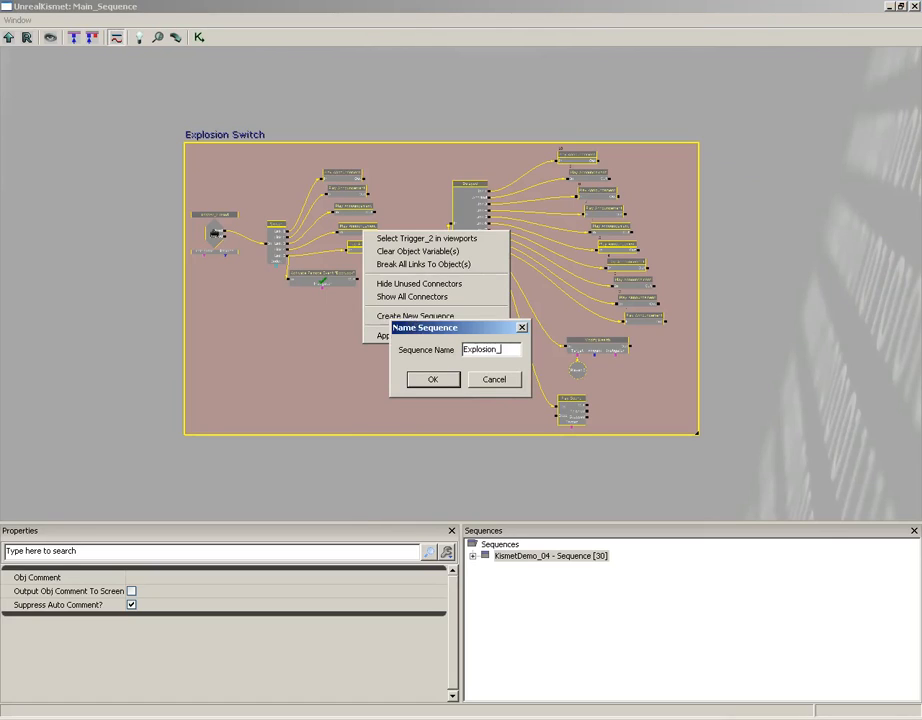
click(432, 380)
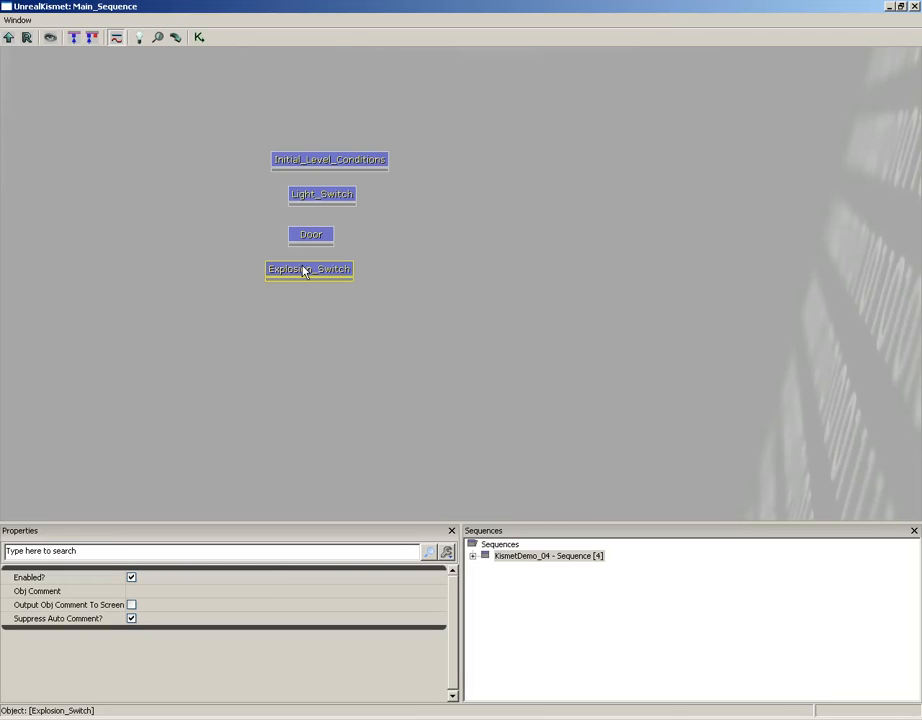
double_click(320, 194)
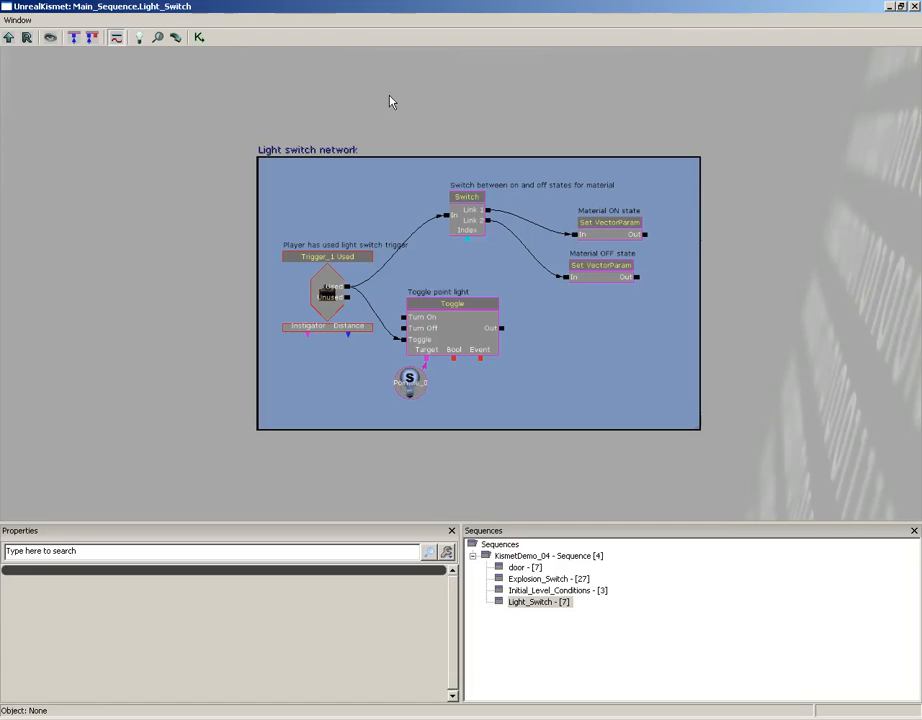
mouse_move(570, 198)
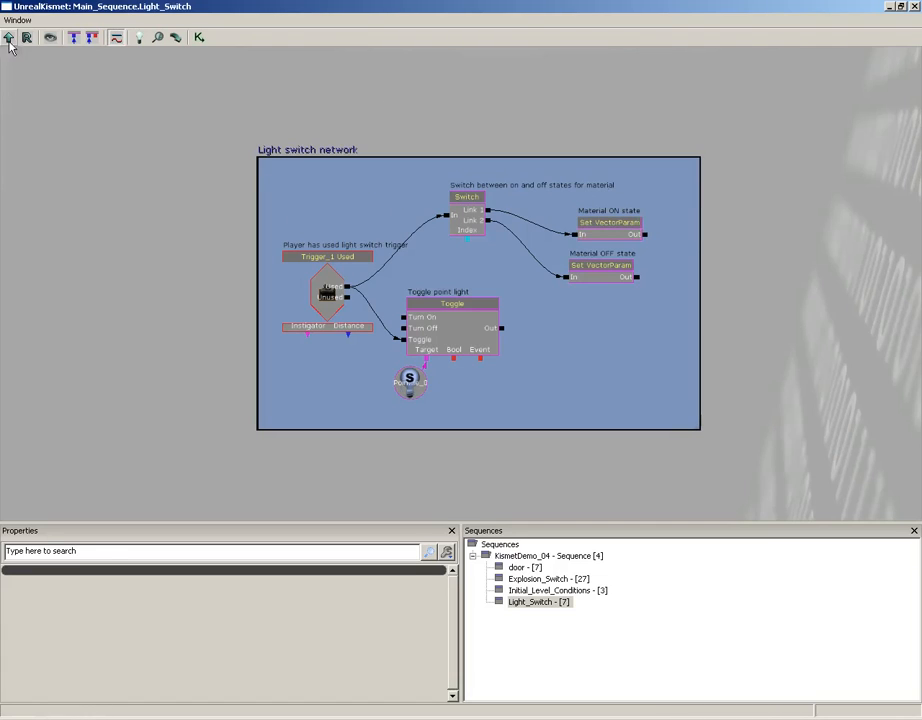
mouse_move(10, 36)
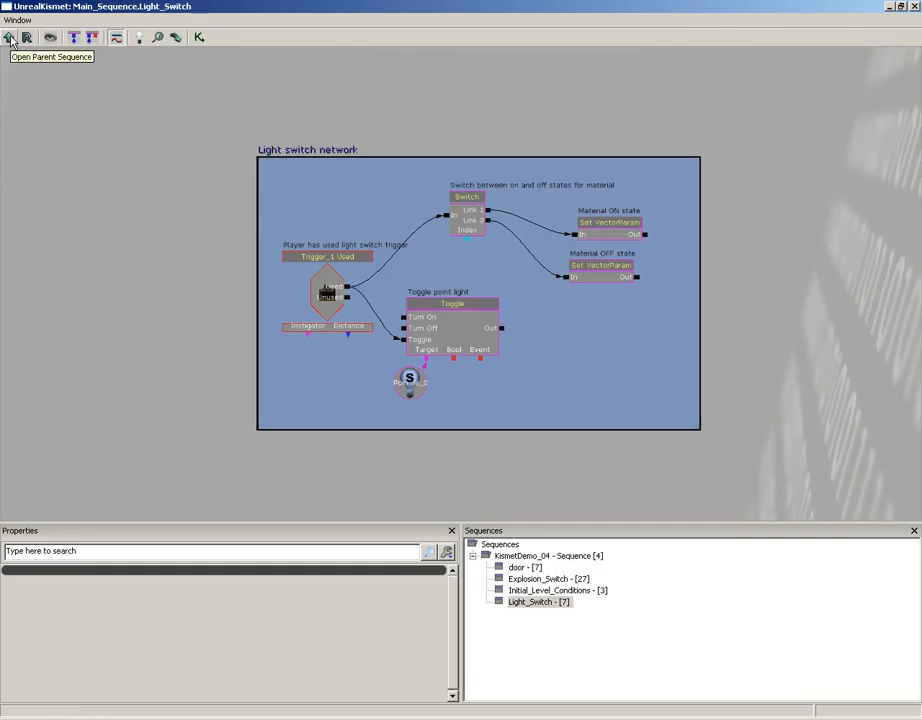
click(8, 36)
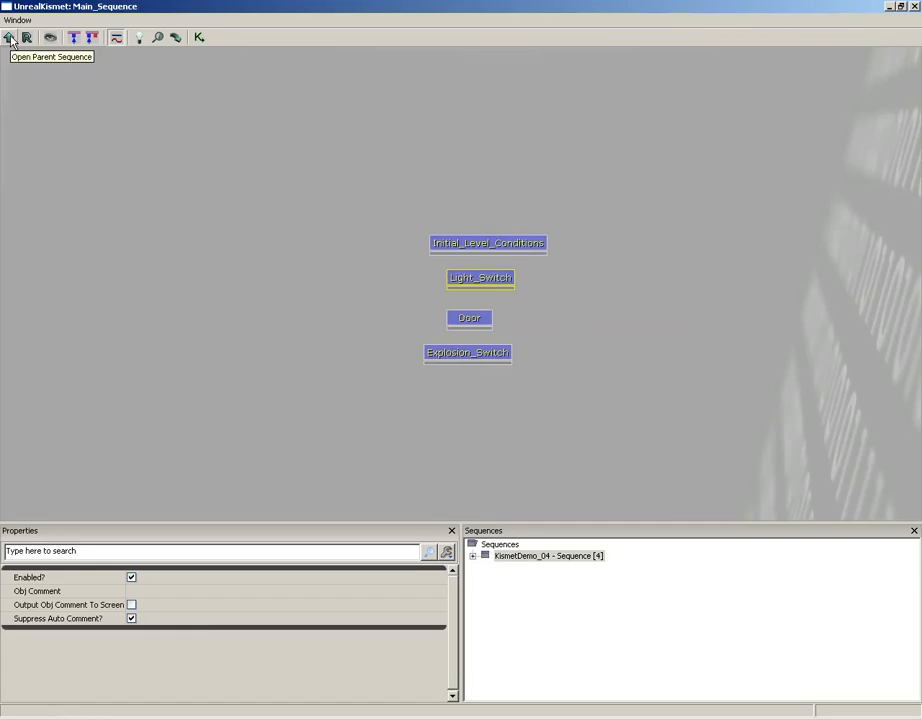
mouse_move(462, 456)
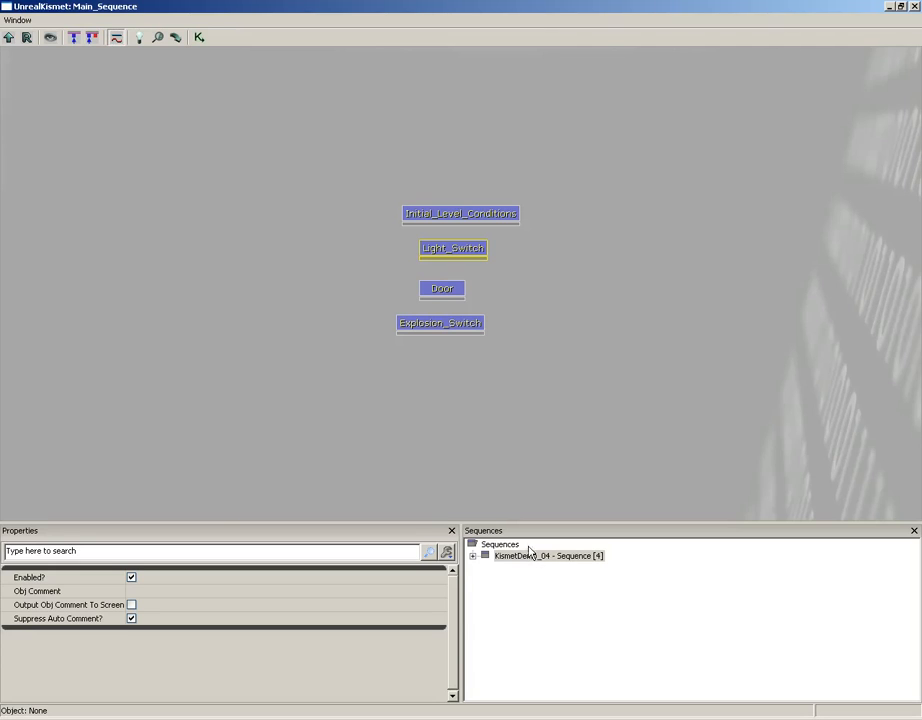
Step: Expand the Sequences tree and visit Explosion_Switch, Light_Switch and door from it
click(472, 556)
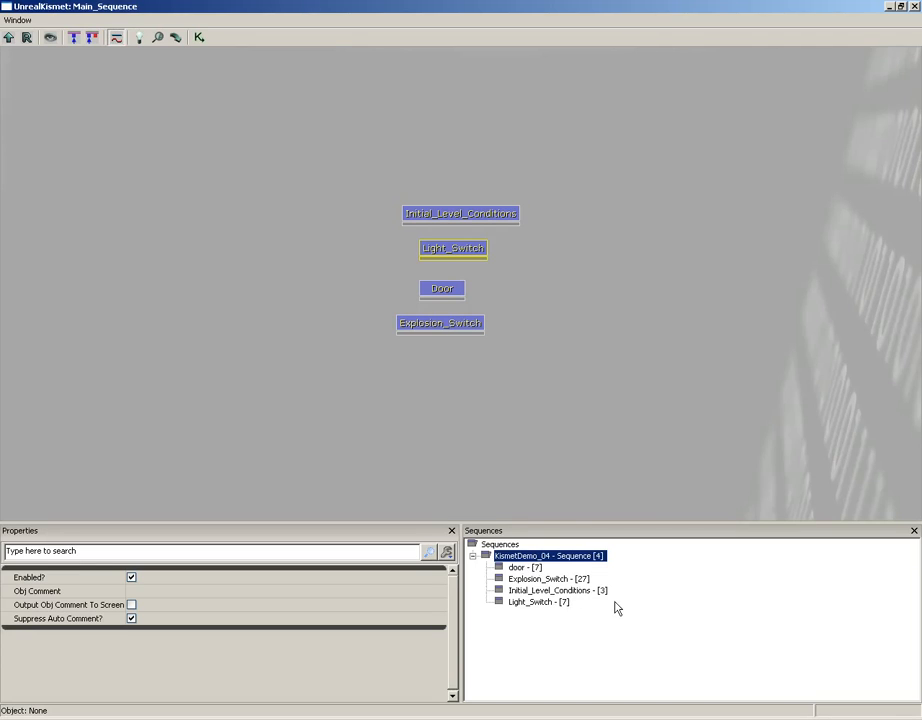
mouse_move(530, 360)
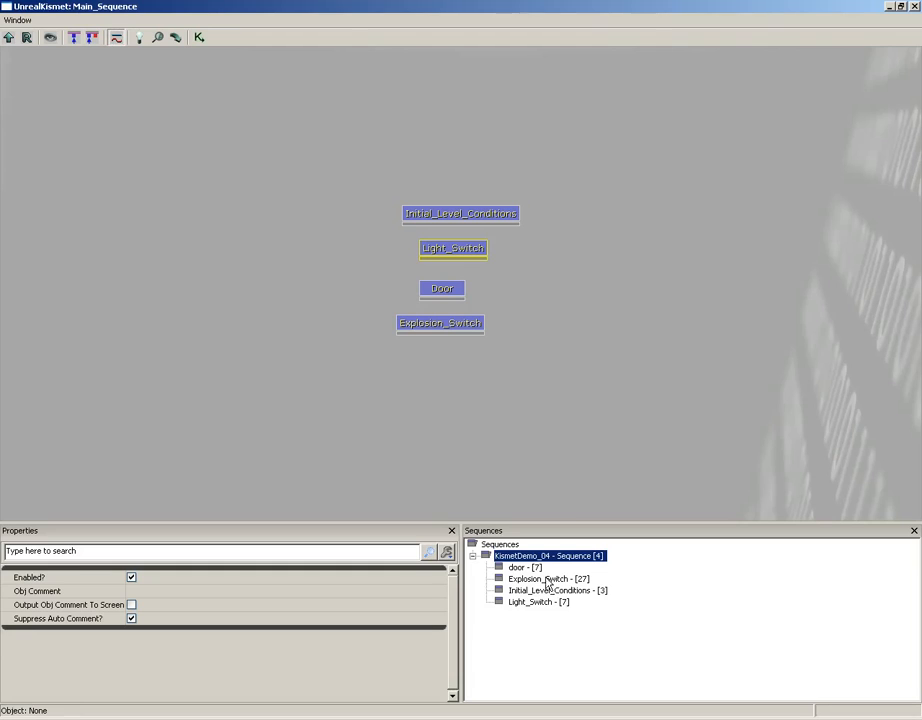
double_click(540, 578)
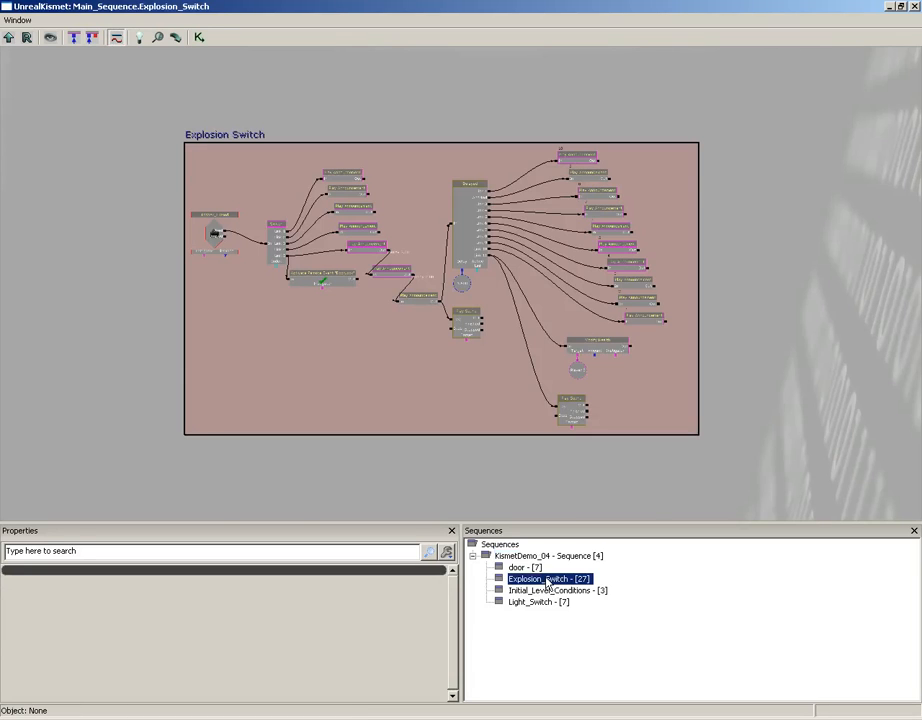
click(538, 600)
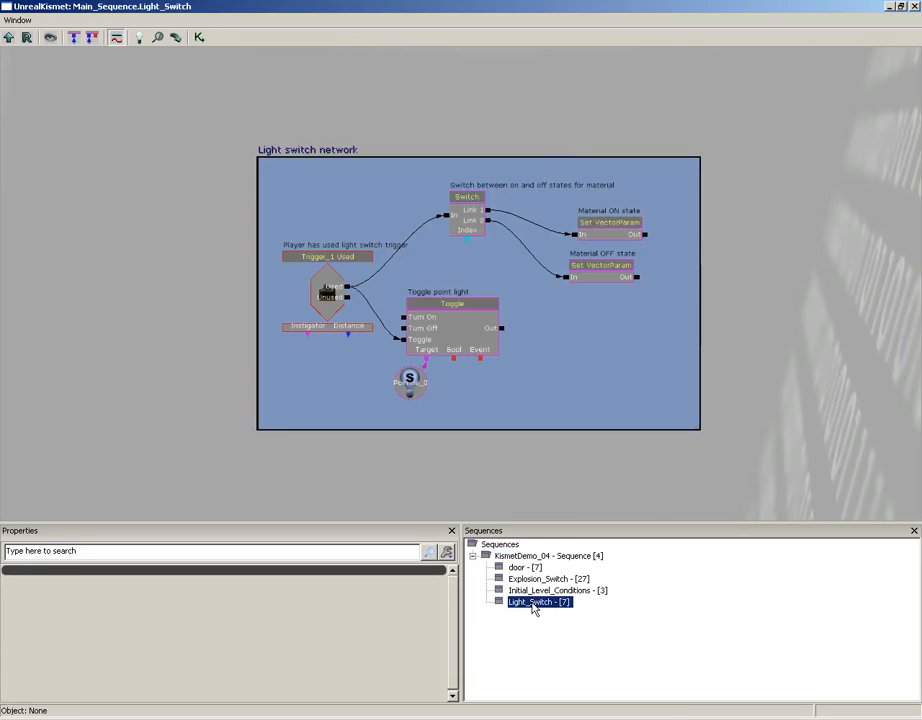
click(524, 568)
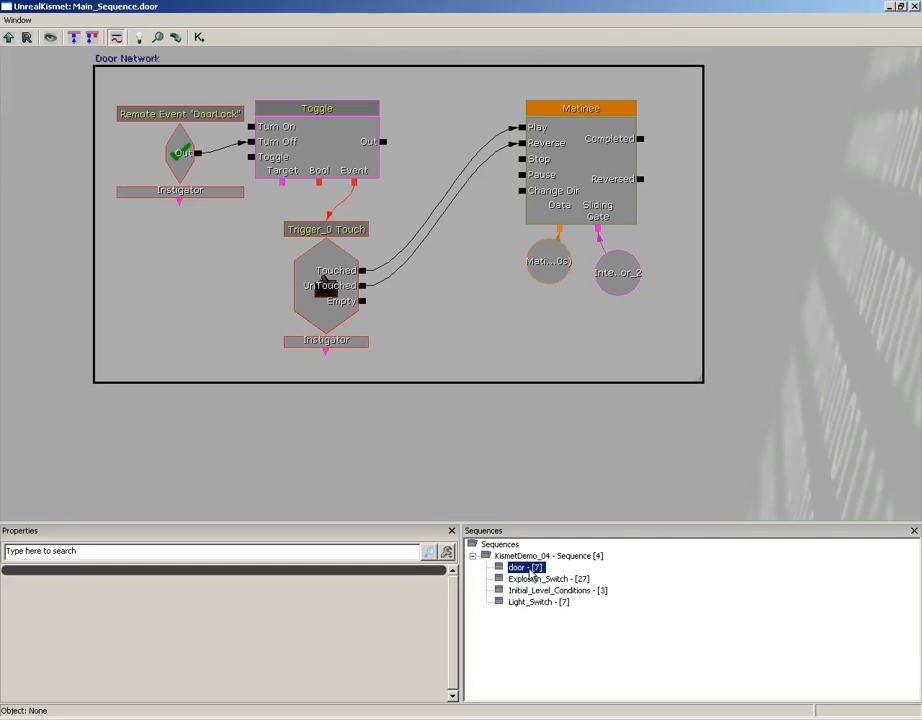
mouse_move(522, 608)
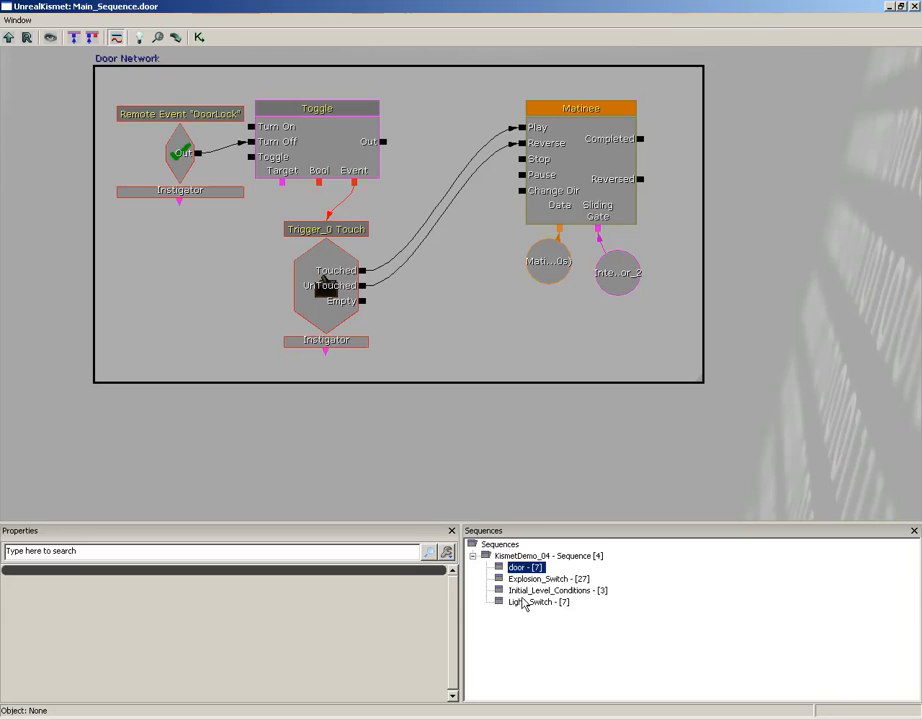
mouse_move(564, 564)
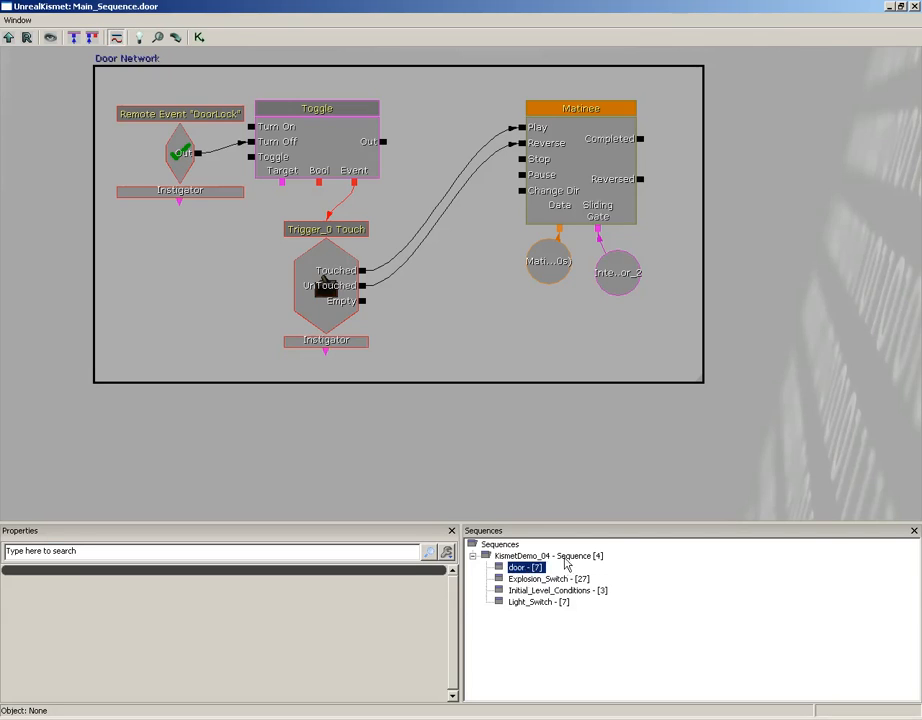
mouse_move(560, 562)
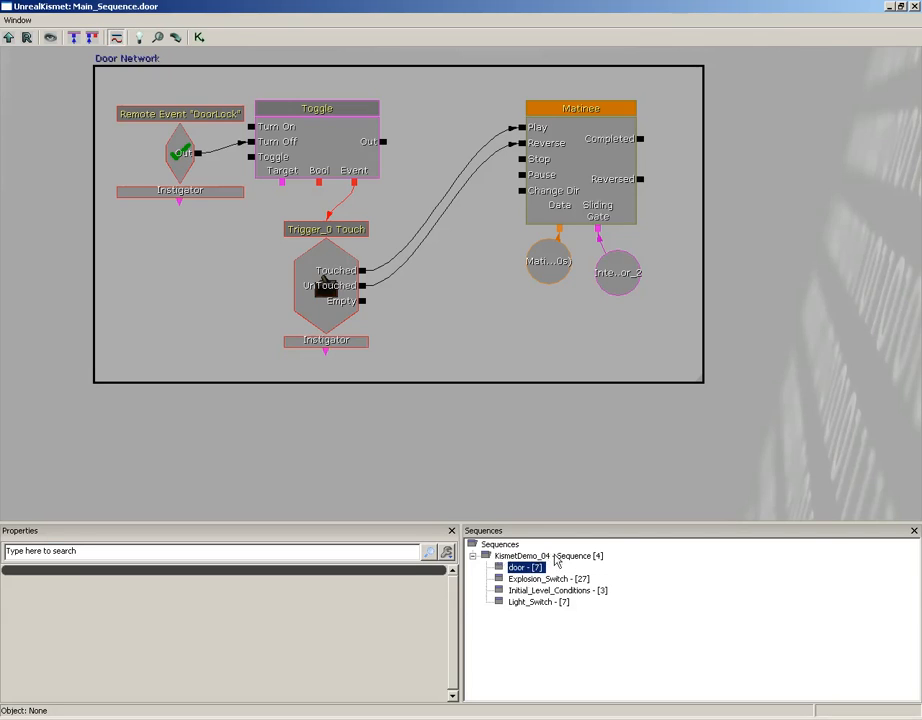
mouse_move(602, 556)
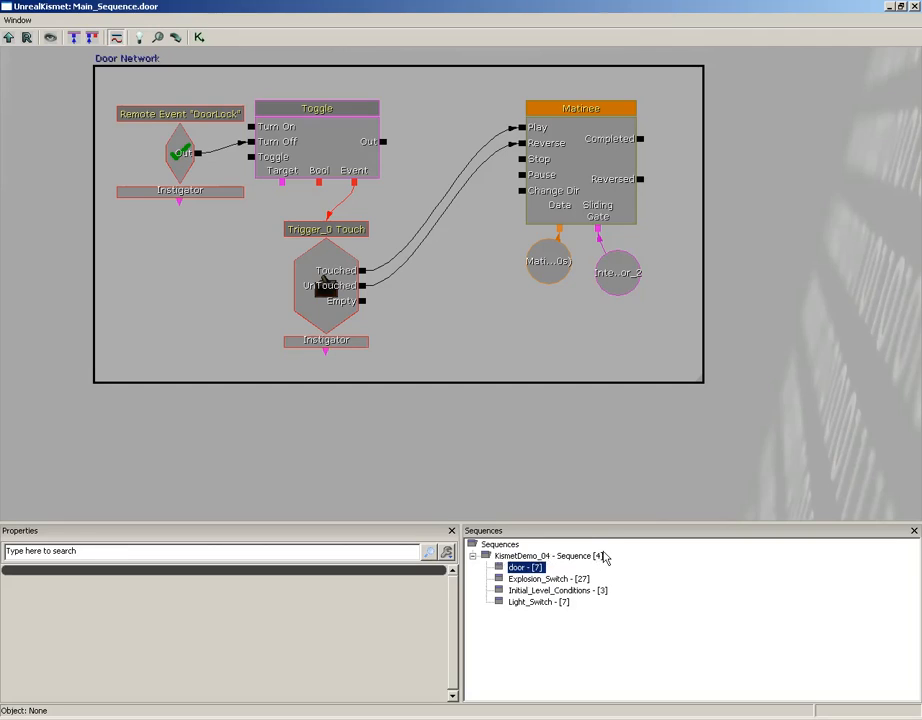
mouse_move(540, 588)
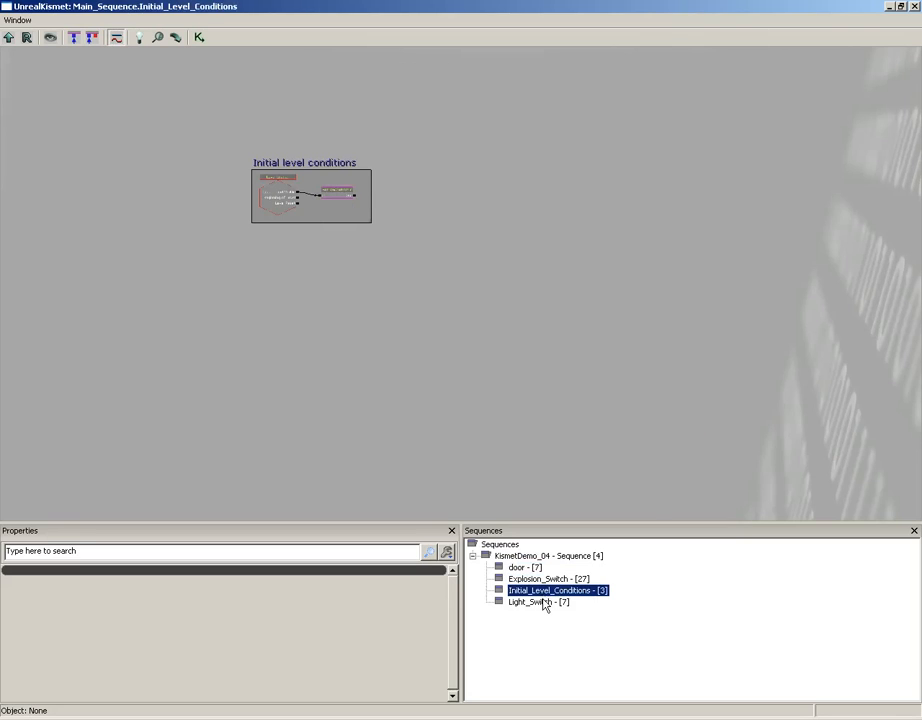
mouse_move(400, 136)
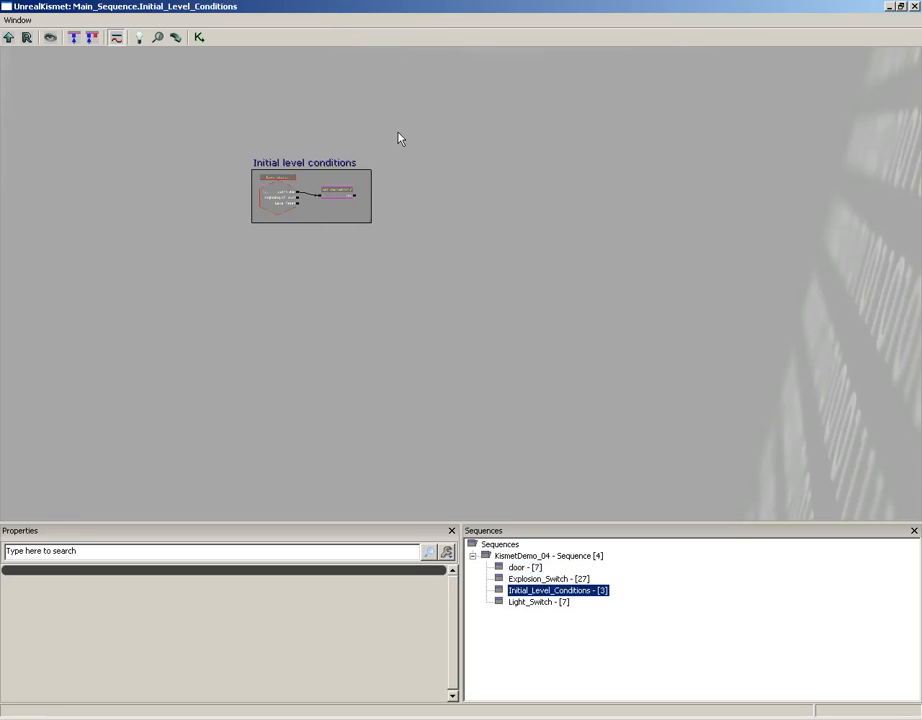
Step: Visit Light_Switch then Explosion_Switch from the Sequences tree
click(538, 600)
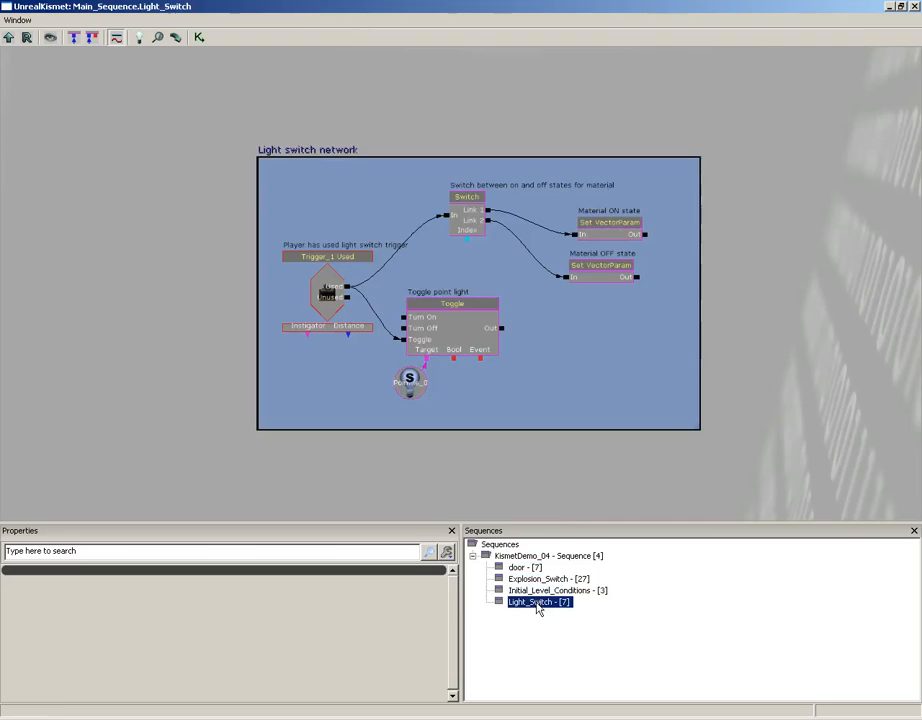
click(548, 578)
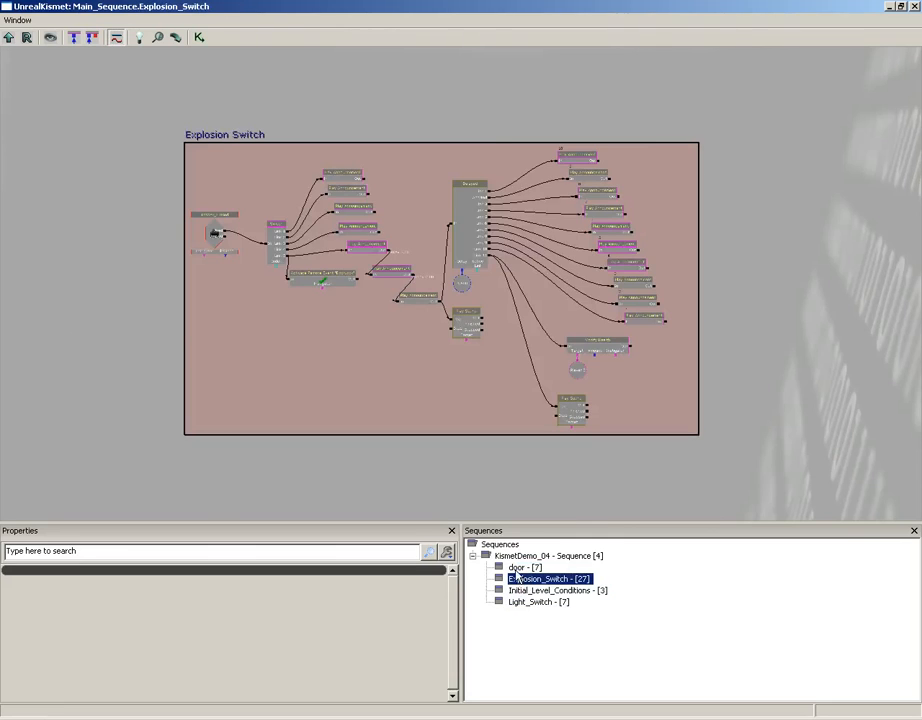